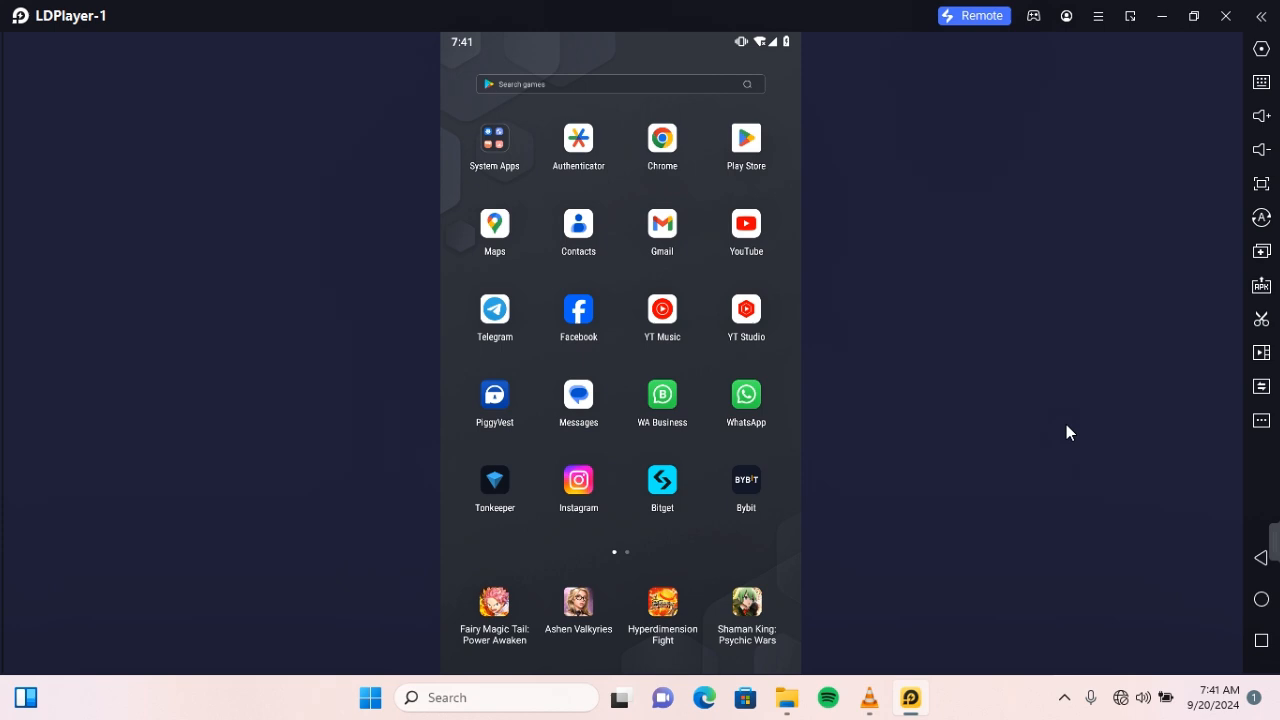
- Swipe down from the top edge to pull open the Quick Settings panel
{"action": "left_click_drag", "start_coordinate": [620, 45], "coordinate": [620, 220]}
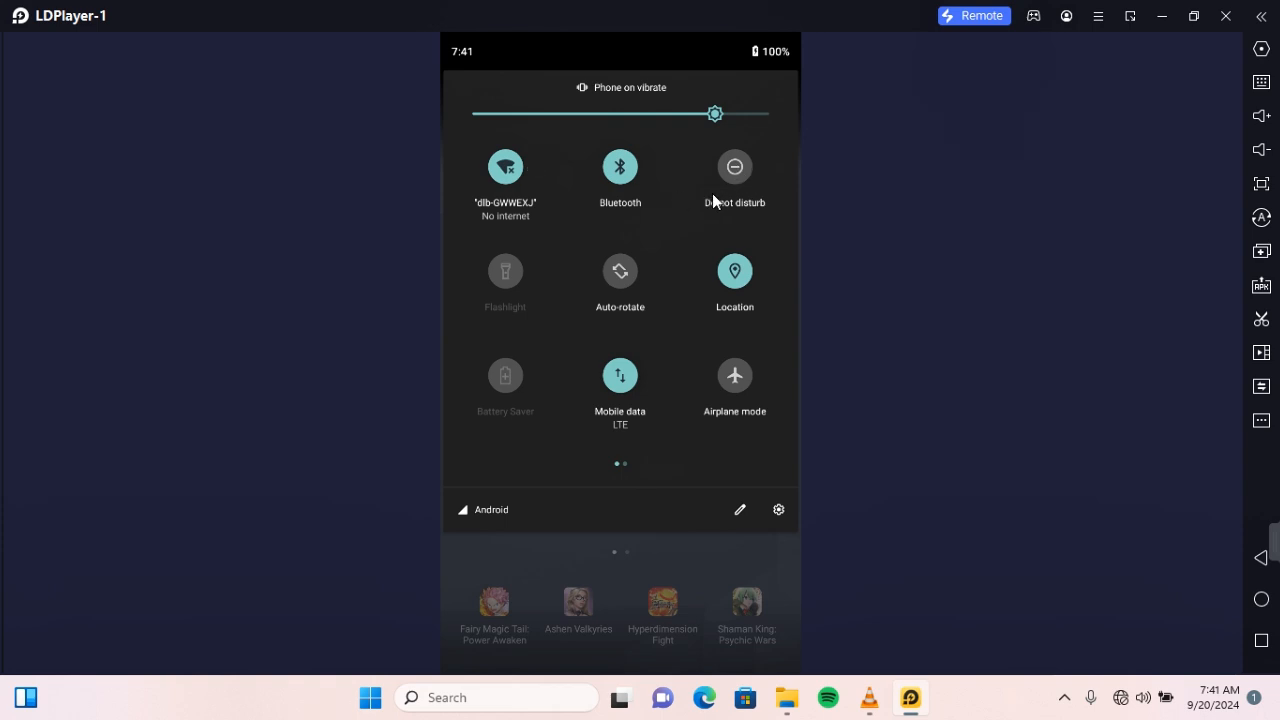
{"action": "mouse_move", "coordinate": [628, 475]}
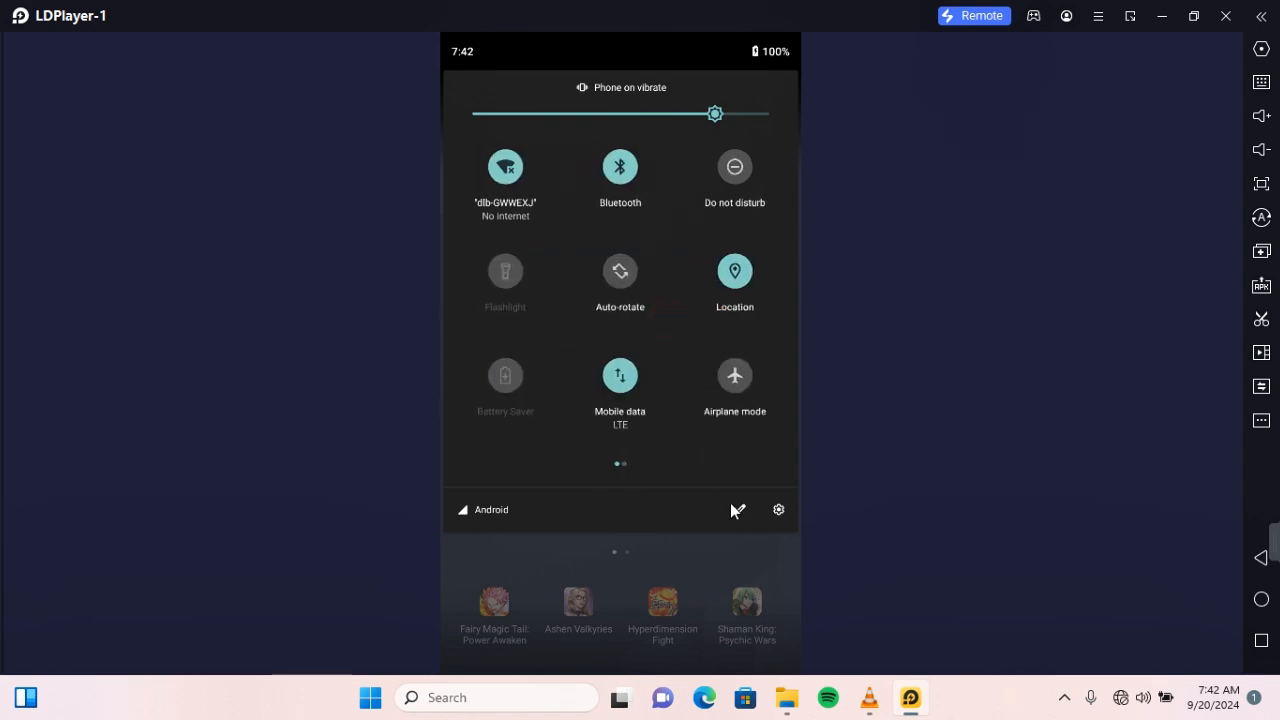
- Browse the Quick Settings tile editor, return, and open the System Apps folder
{"action": "left_click", "coordinate": [736, 510]}
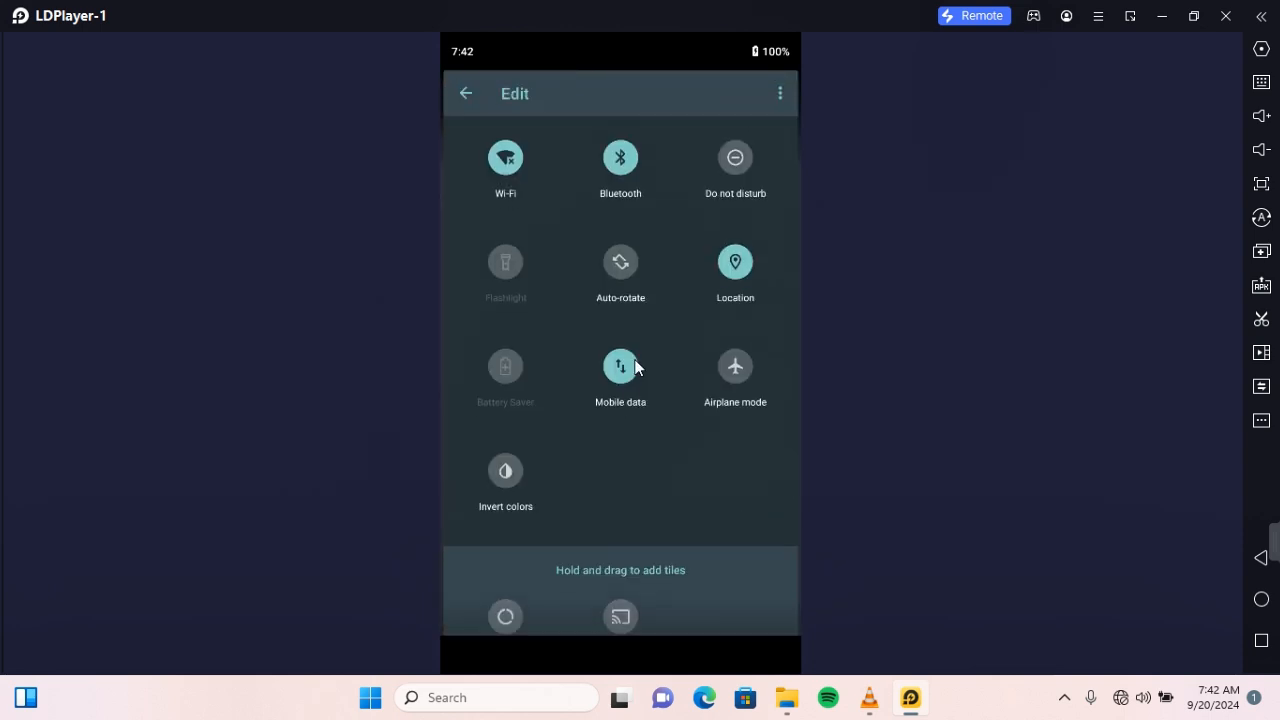
{"action": "scroll", "scroll_direction": "down", "scroll_amount": 3}
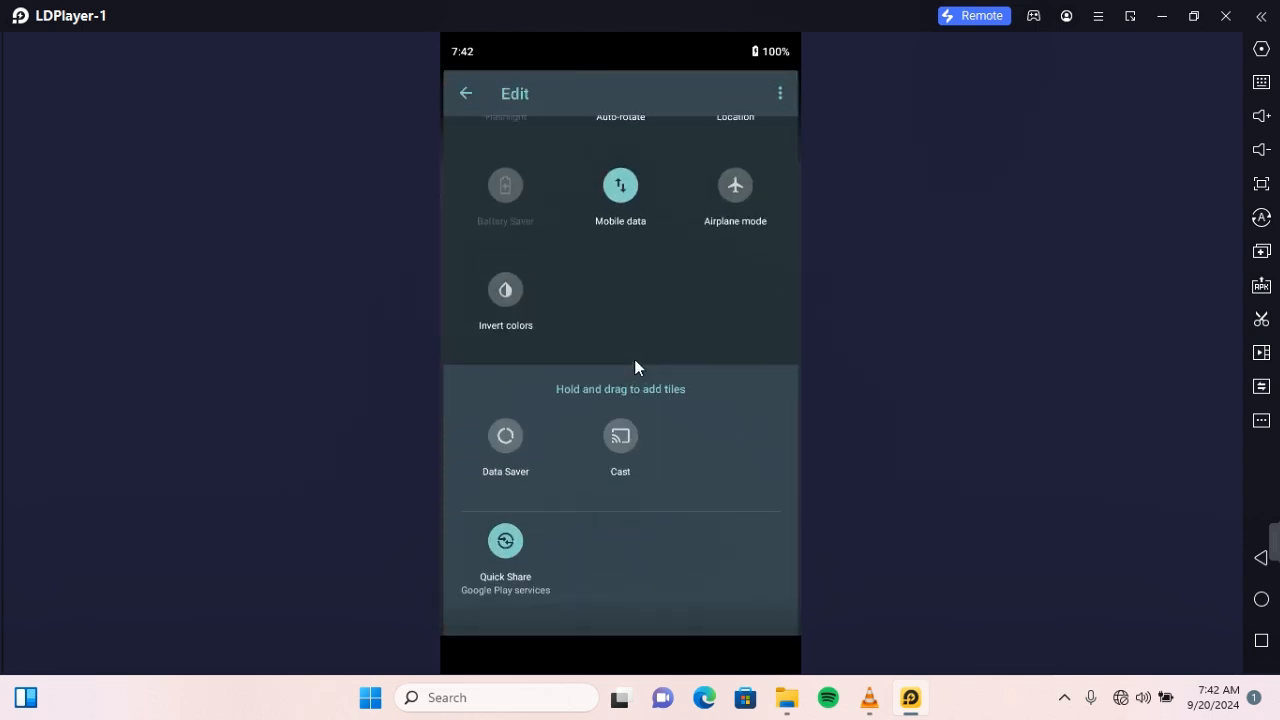
{"action": "left_click", "coordinate": [465, 92]}
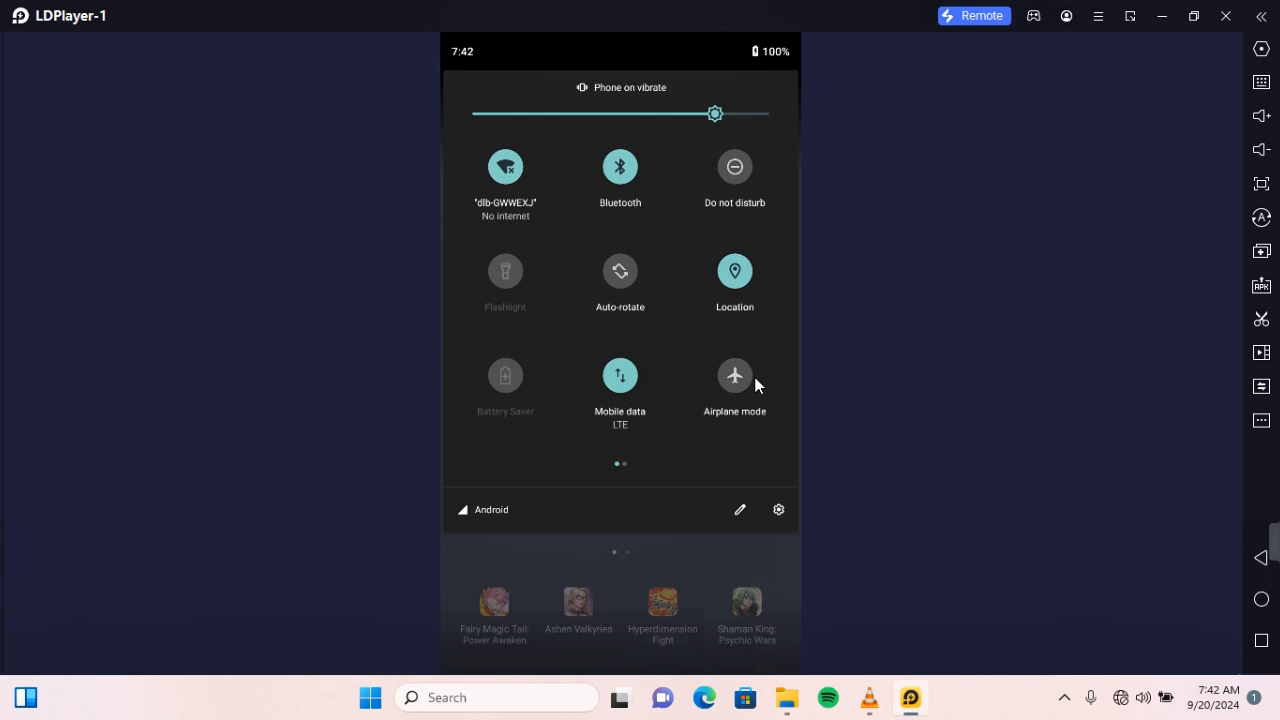
{"action": "mouse_move", "coordinate": [734, 168]}
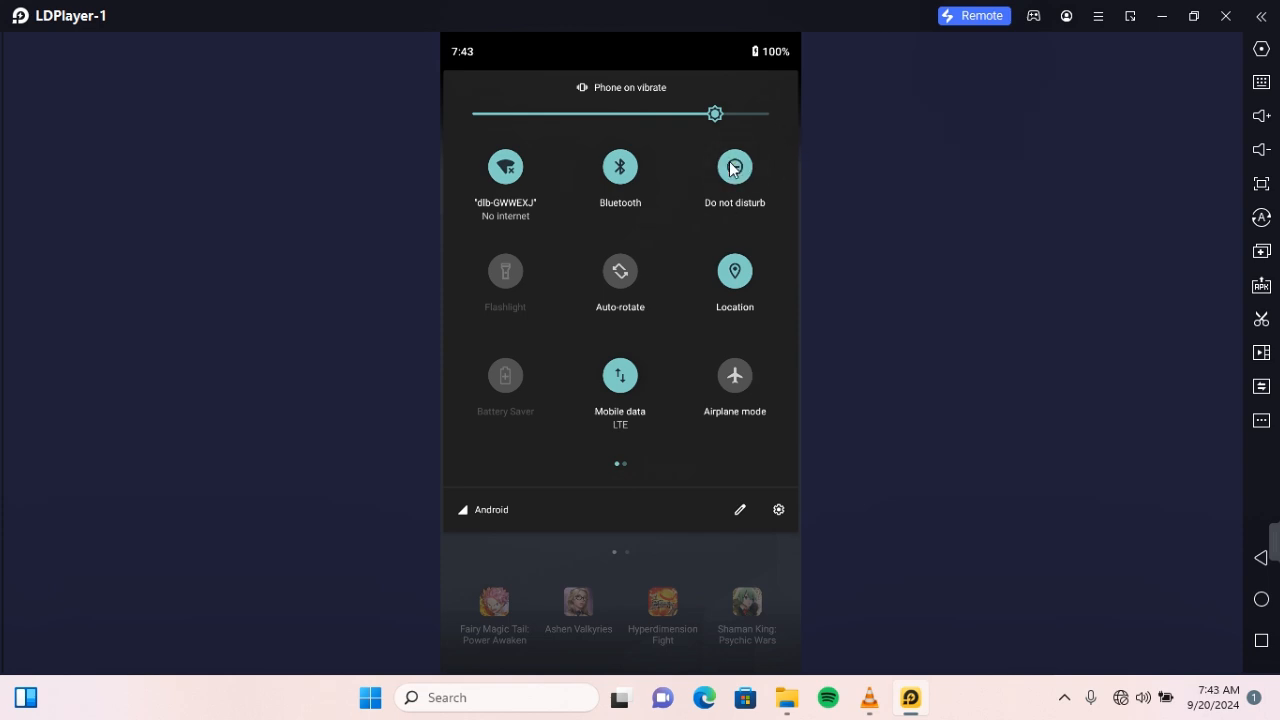
{"action": "left_click", "coordinate": [734, 166]}
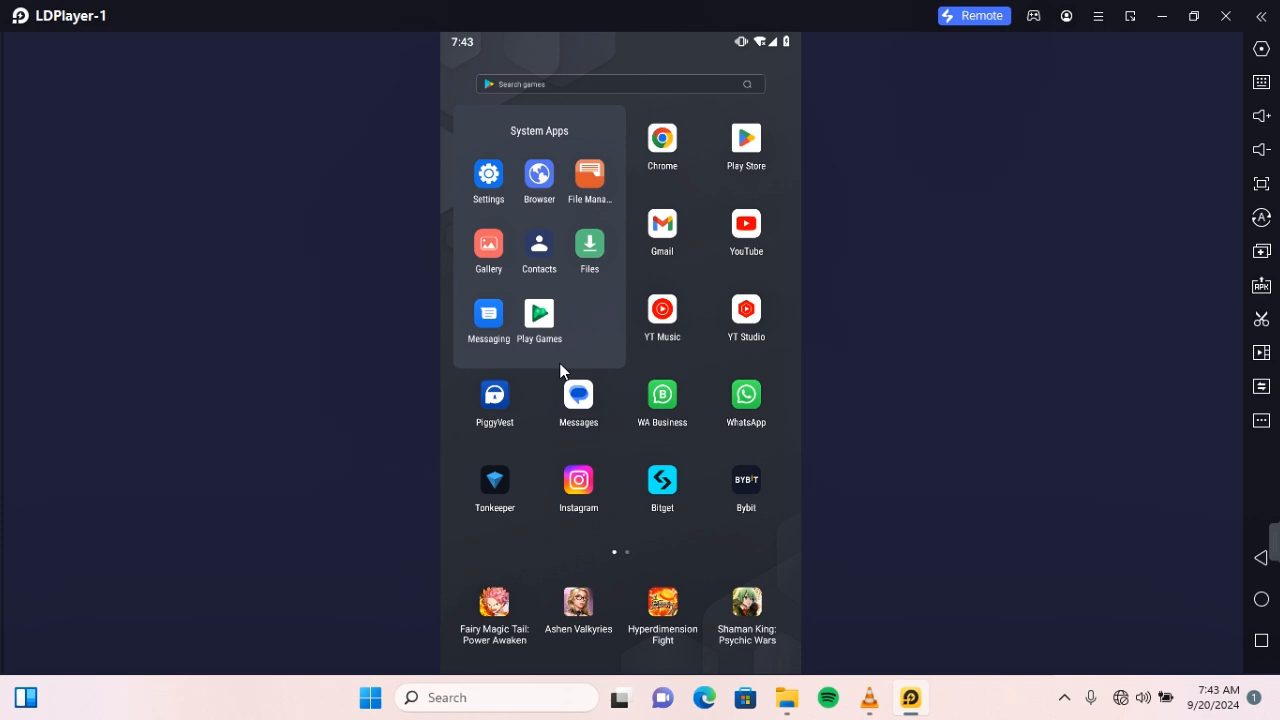
- Open Settings, search for sound or 'dnd', and reach the Sound page
{"action": "left_click", "coordinate": [488, 173]}
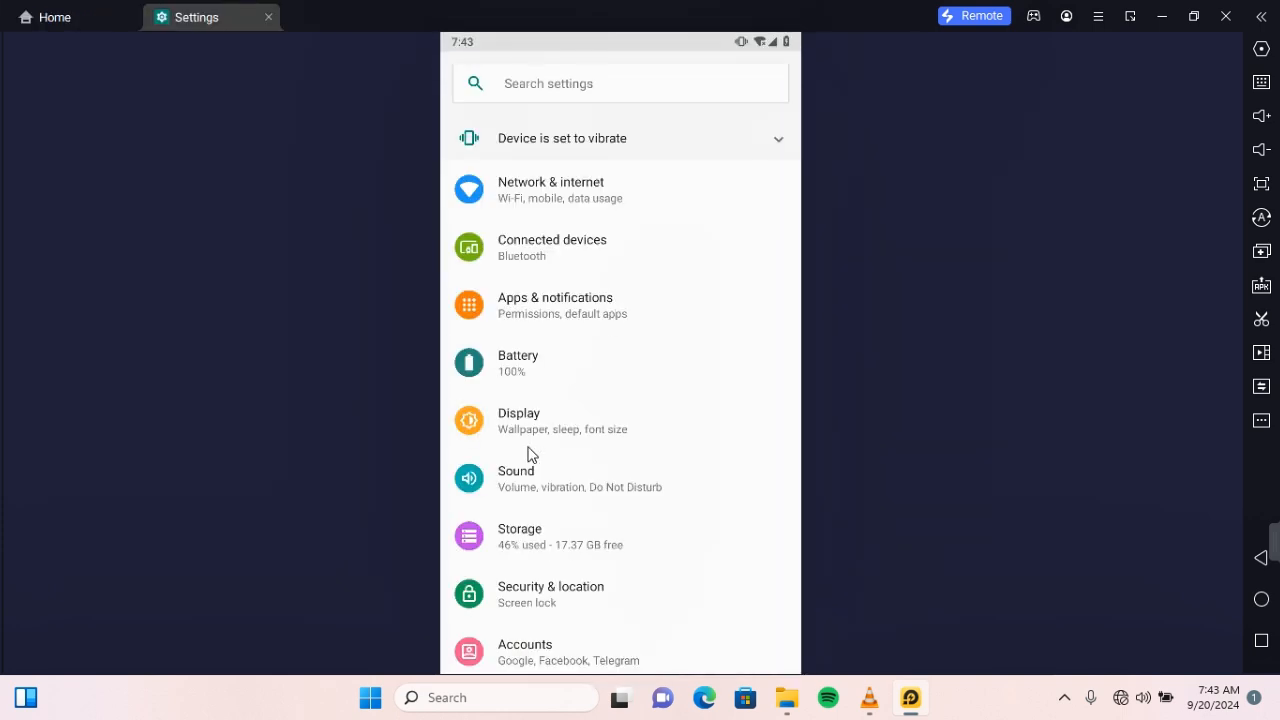
{"action": "mouse_move", "coordinate": [528, 490]}
{"action": "type", "text": "s"}
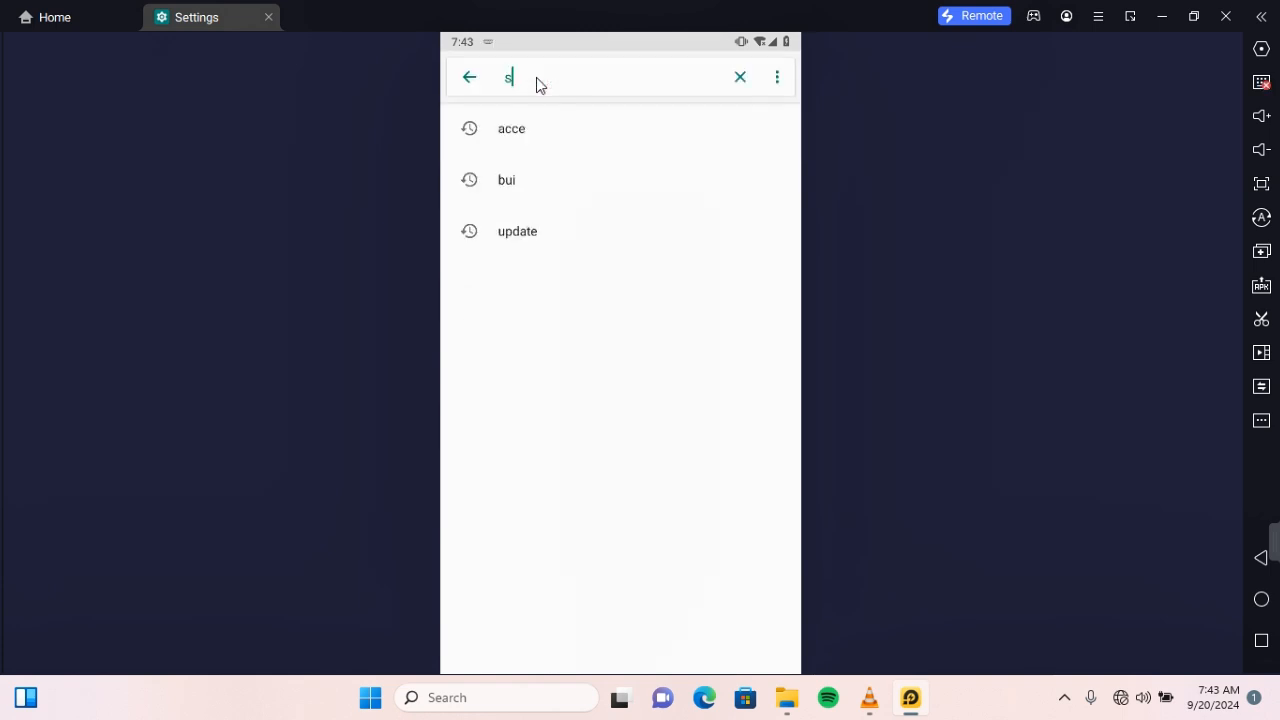
{"action": "type", "text": "ou"}
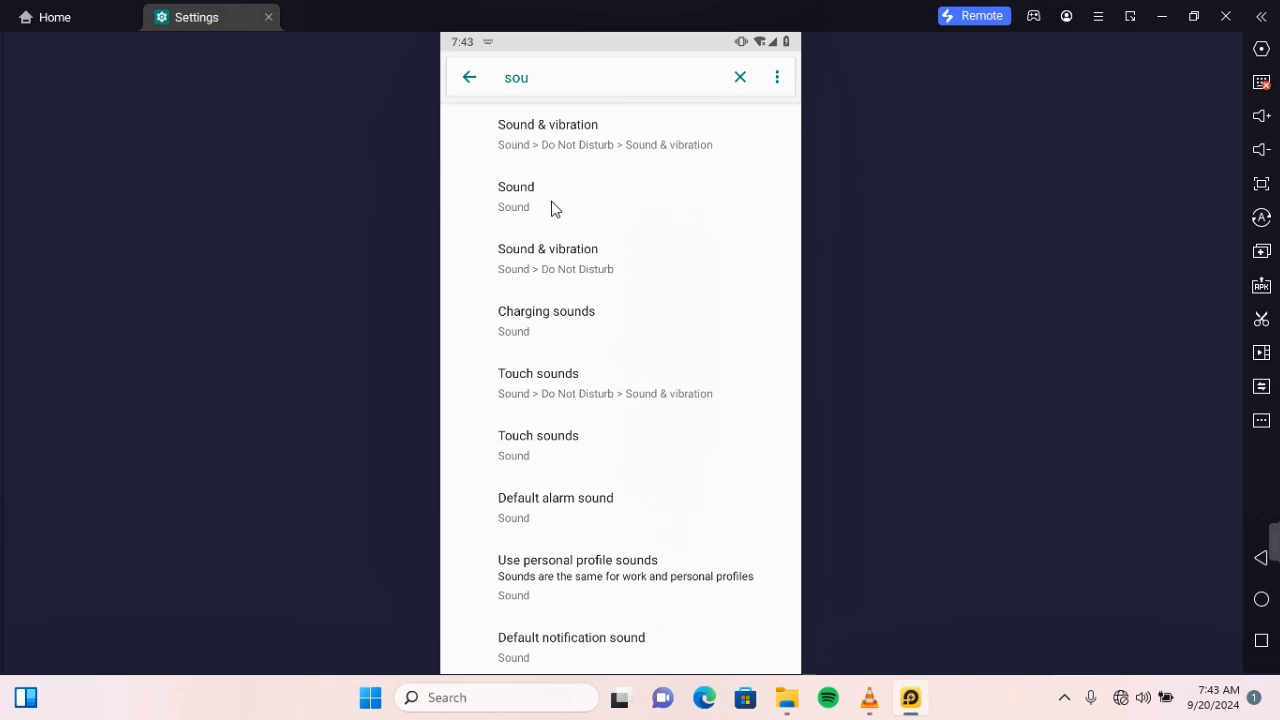
{"action": "type", "text": "dn"}
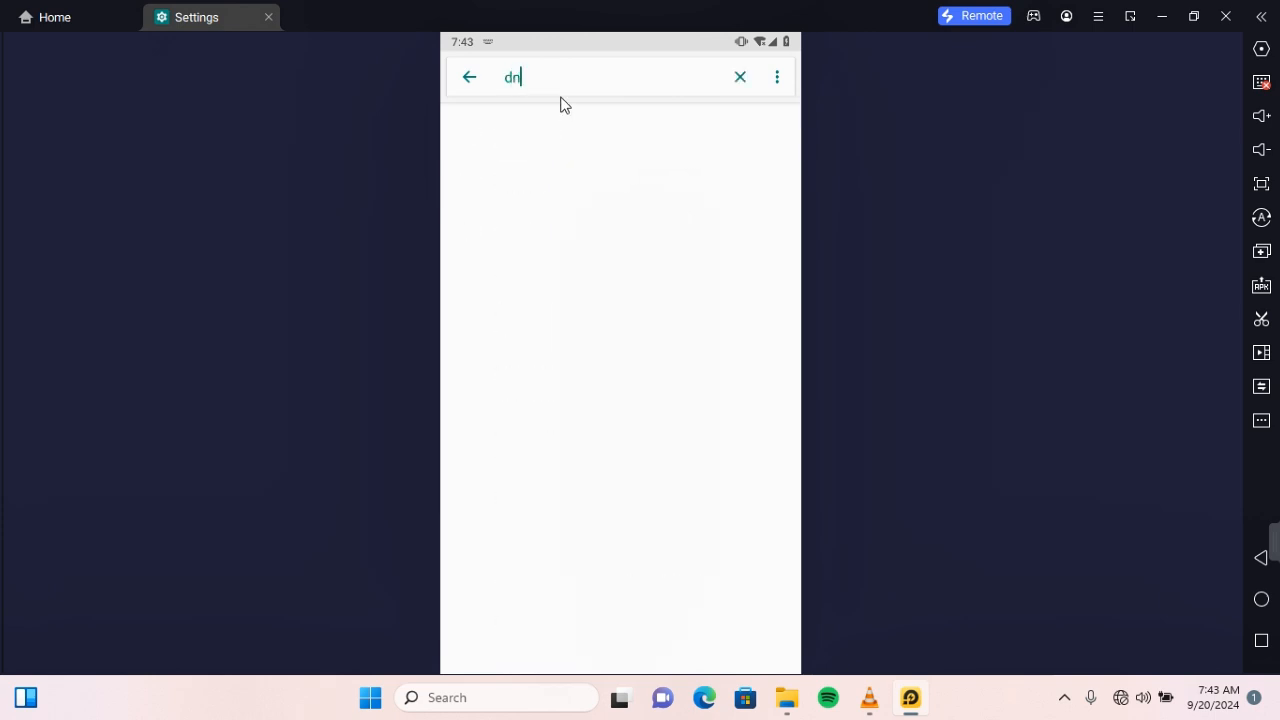
{"action": "type", "text": "d"}
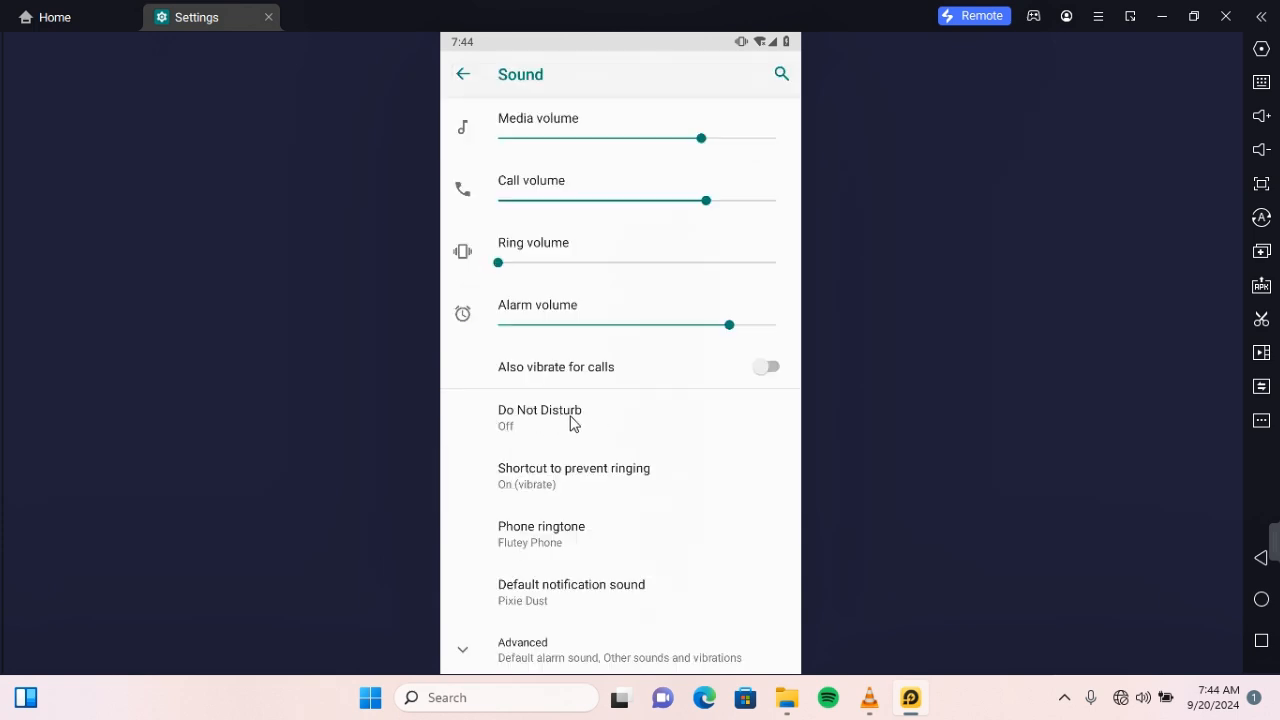
- Open the Do Not Disturb entry on the Sound settings page
{"action": "left_click", "coordinate": [539, 417]}
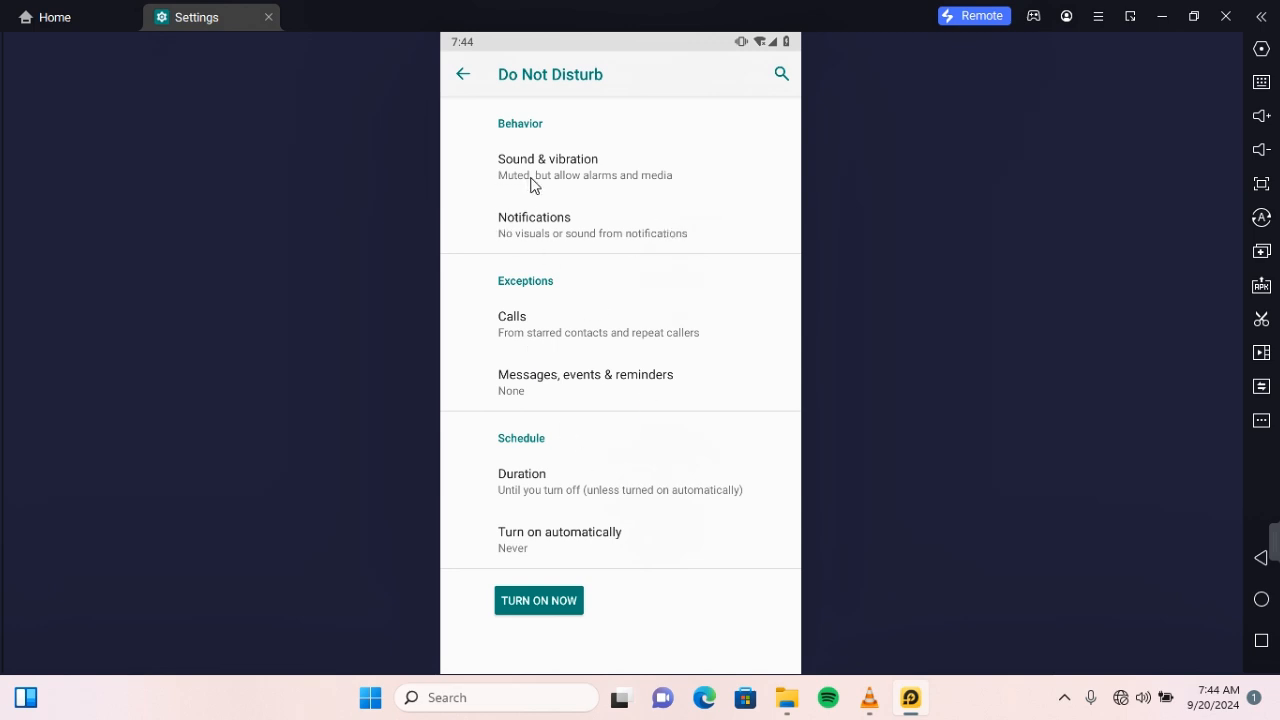
{"action": "mouse_move", "coordinate": [520, 240]}
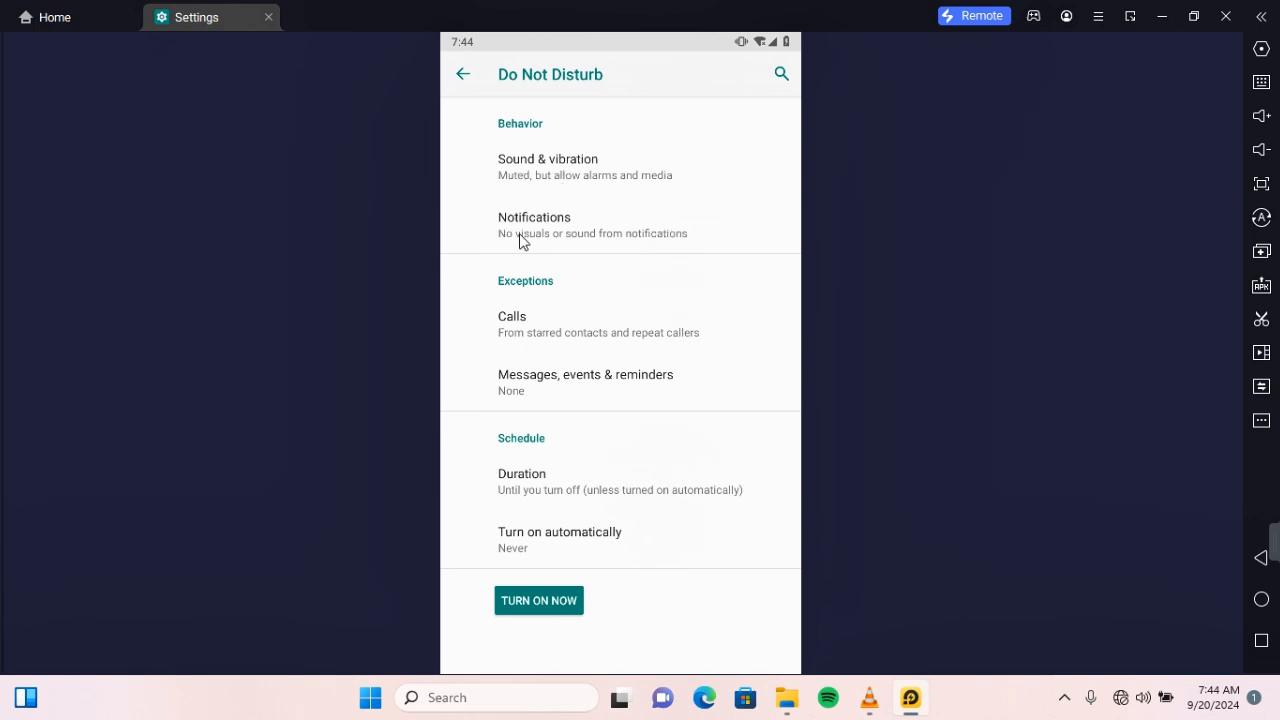
{"action": "mouse_move", "coordinate": [533, 349]}
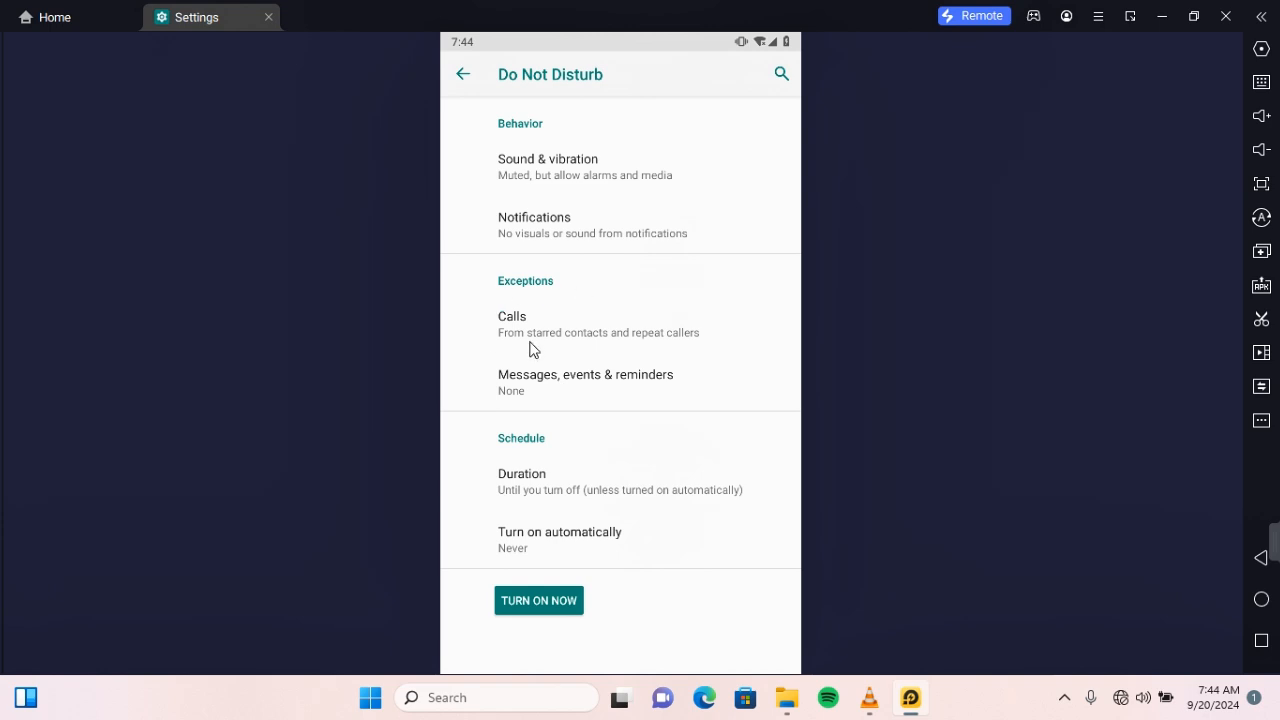
{"action": "mouse_move", "coordinate": [642, 372]}
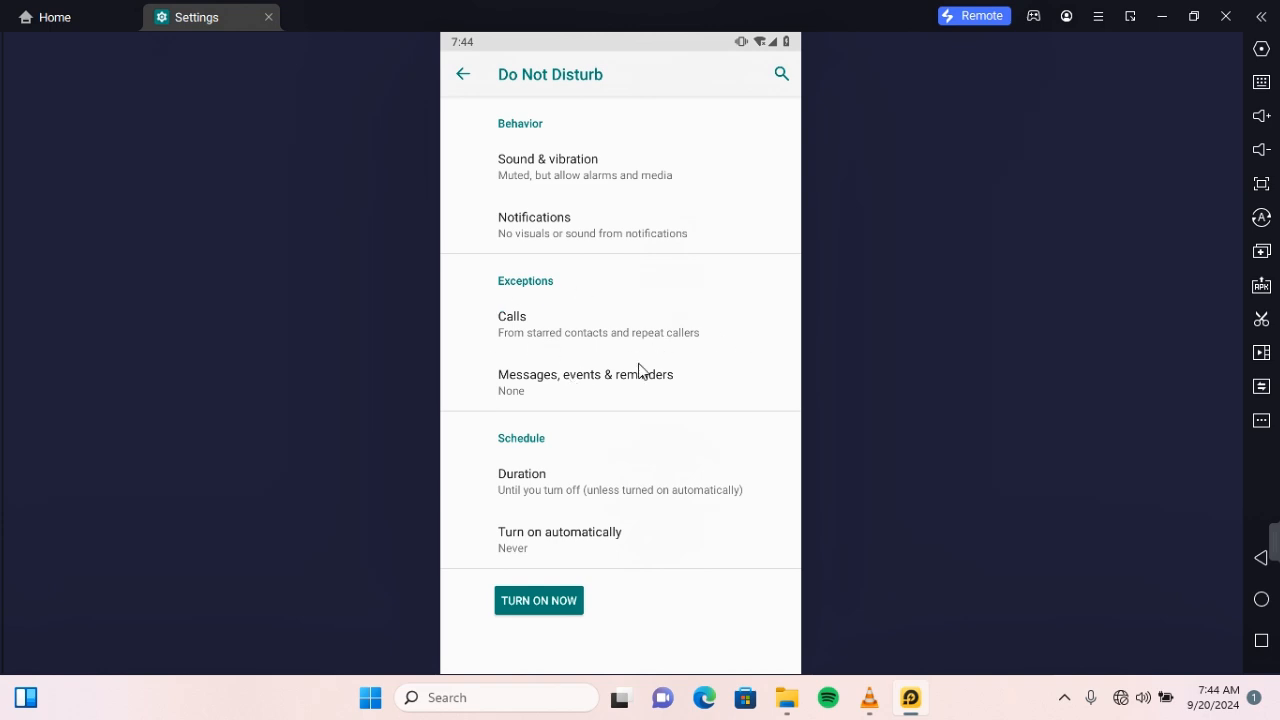
{"action": "mouse_move", "coordinate": [548, 538]}
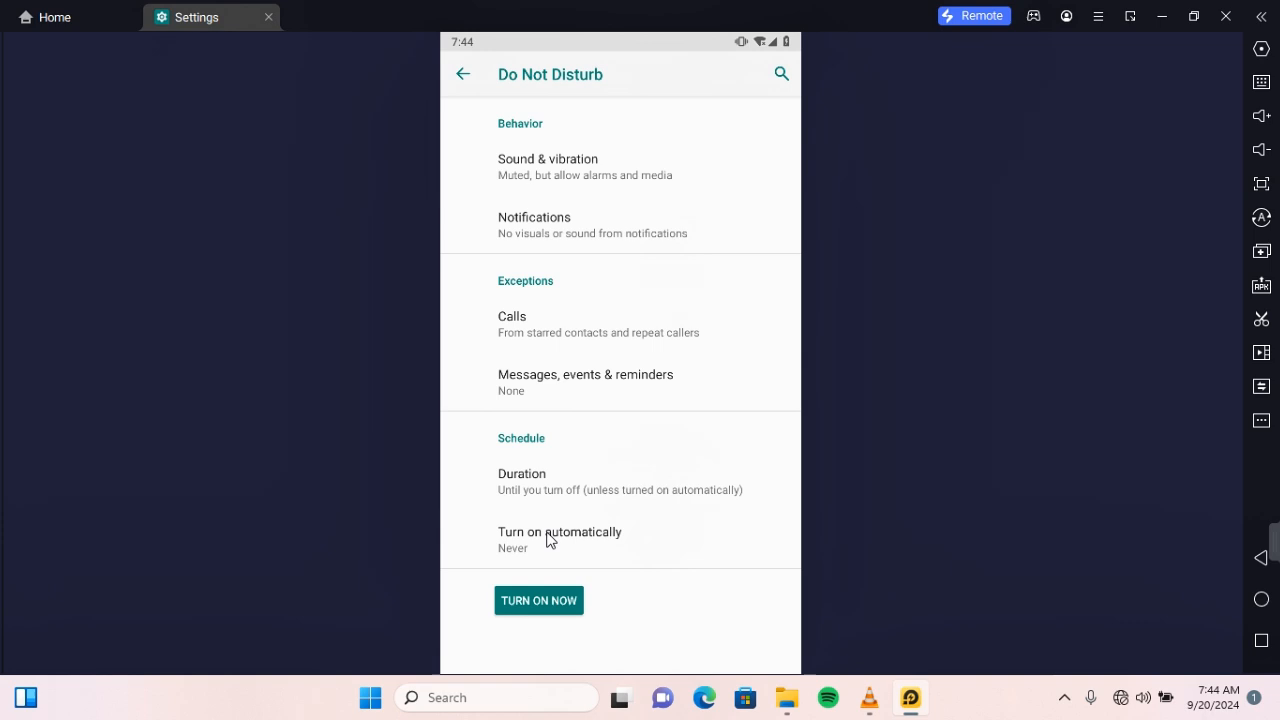
{"action": "mouse_move", "coordinate": [570, 273]}
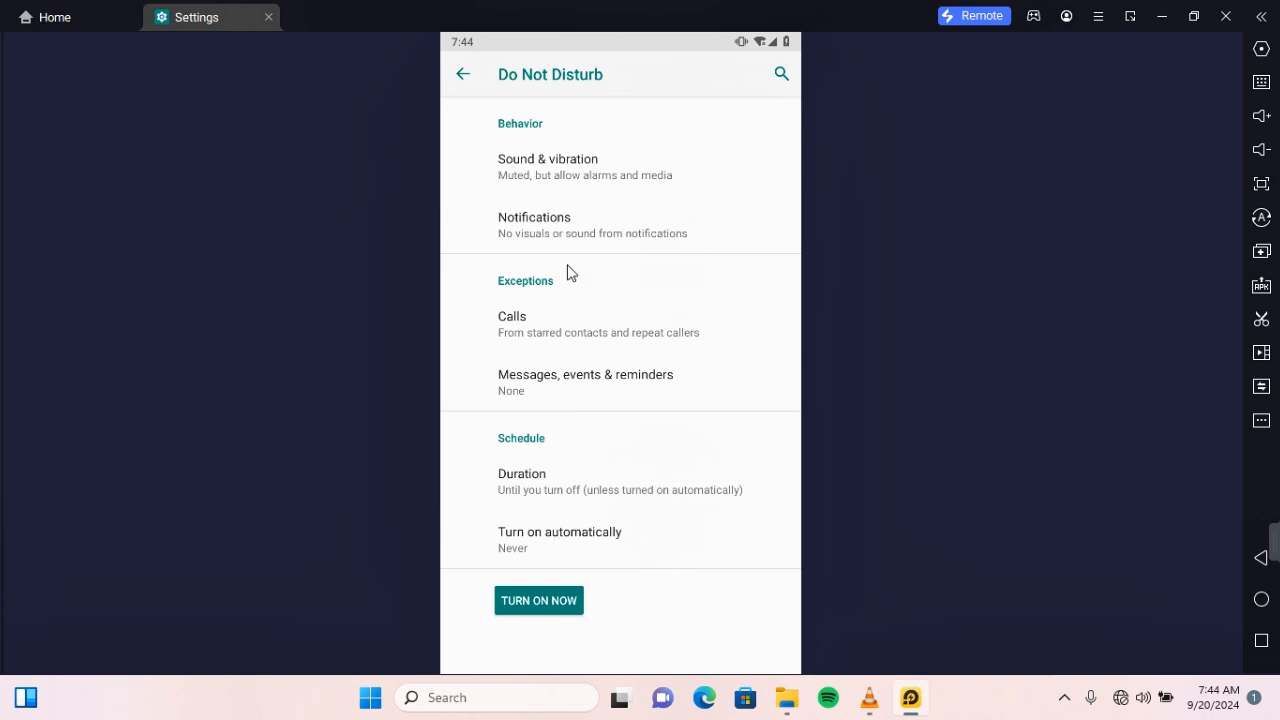
- Turn Do Not Disturb on now, until manually turned off
{"action": "left_click", "coordinate": [538, 600]}
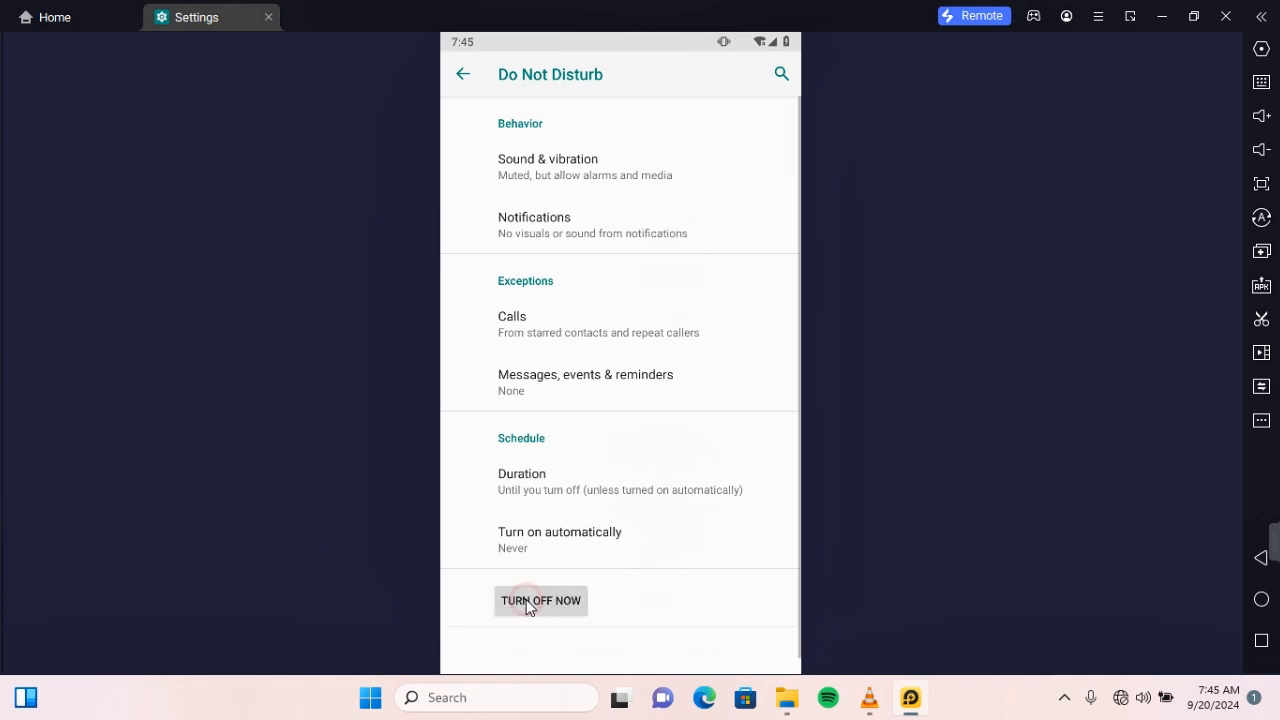
{"action": "left_click", "coordinate": [540, 600]}
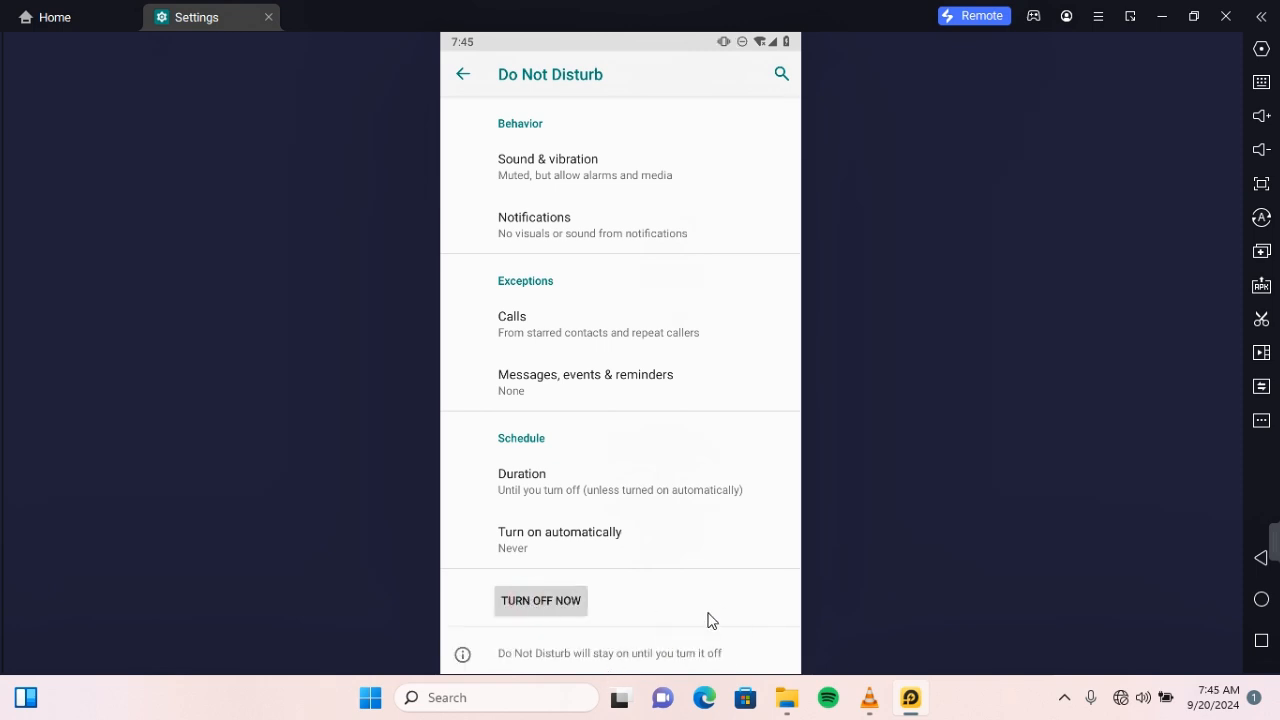